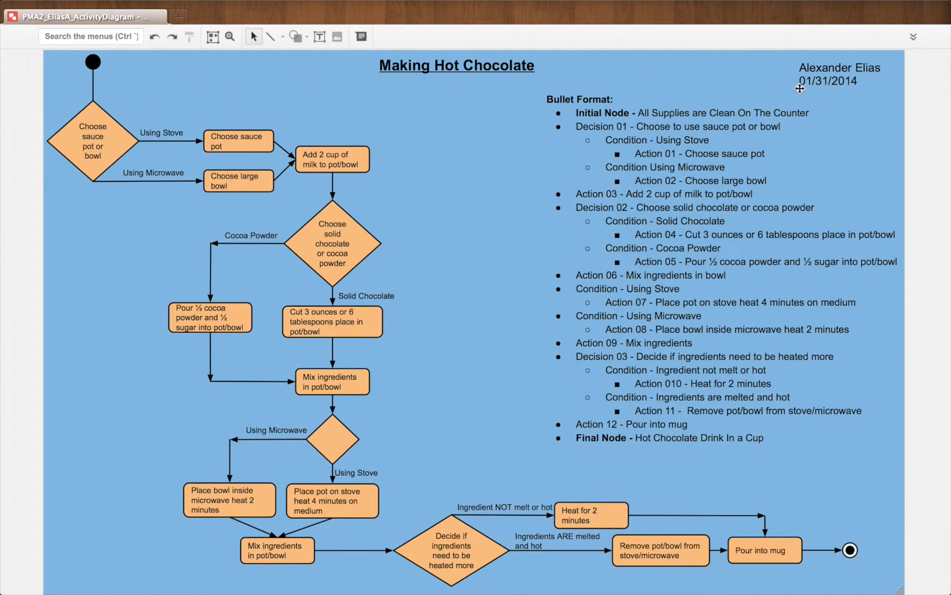
mouse_move(104, 147)
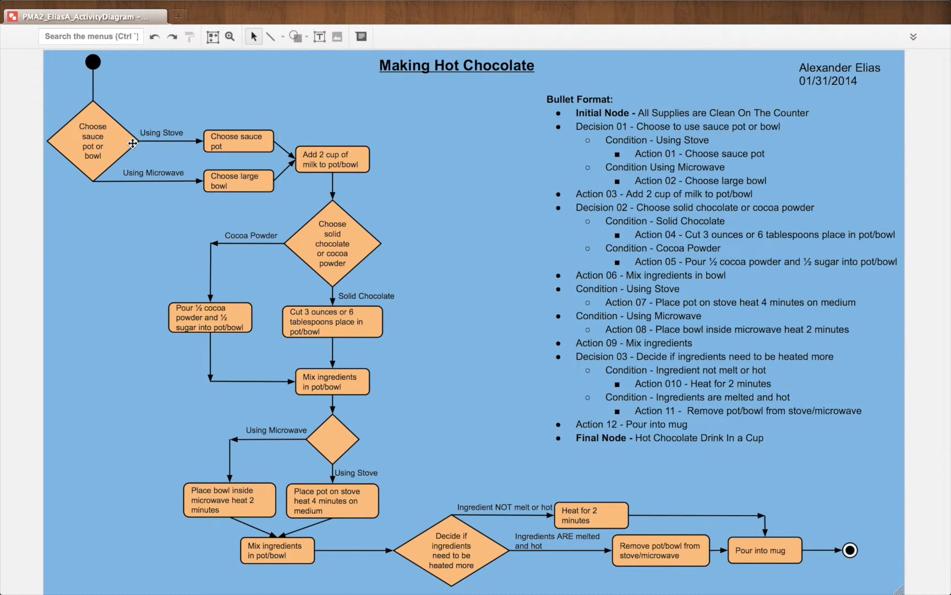
mouse_move(149, 140)
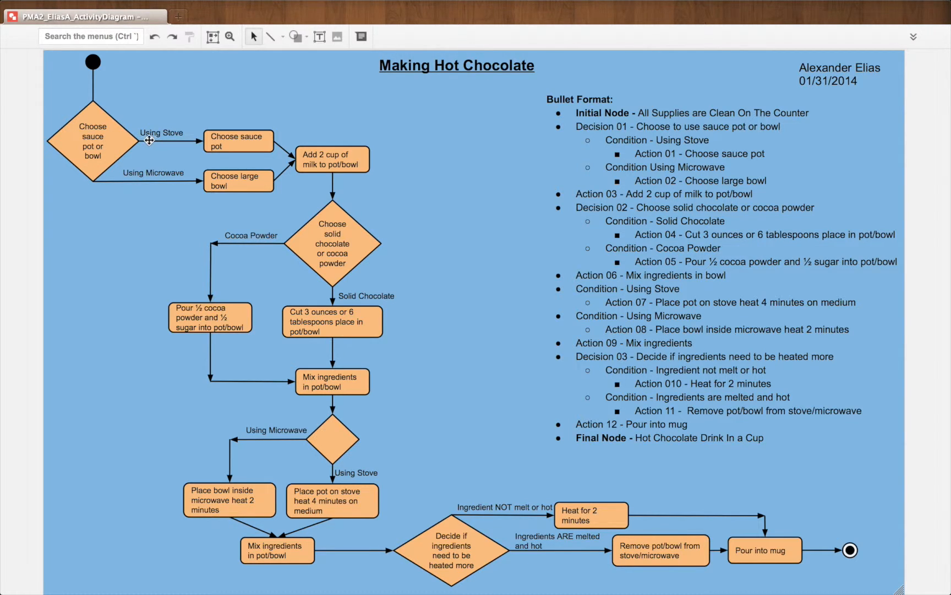
mouse_move(176, 142)
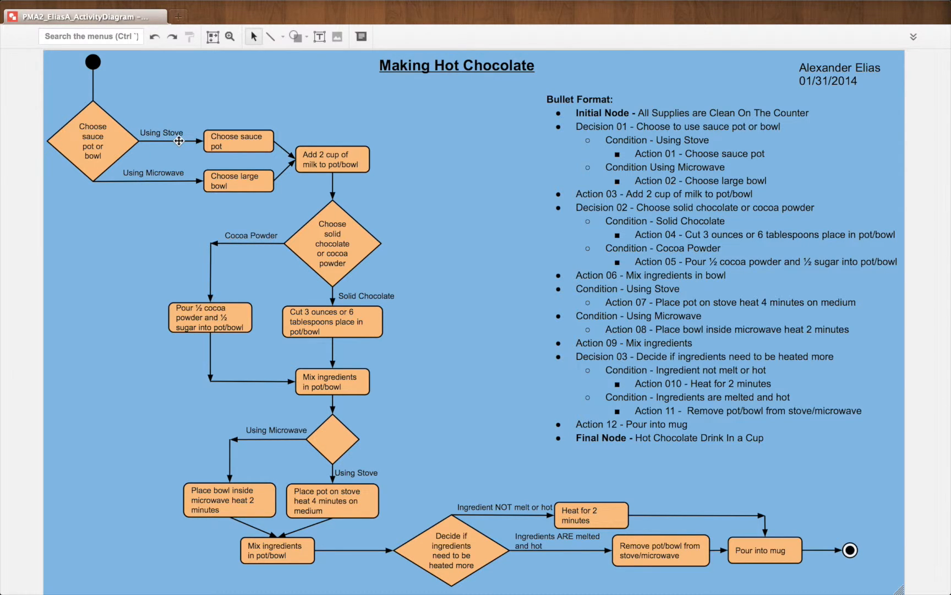
mouse_move(213, 162)
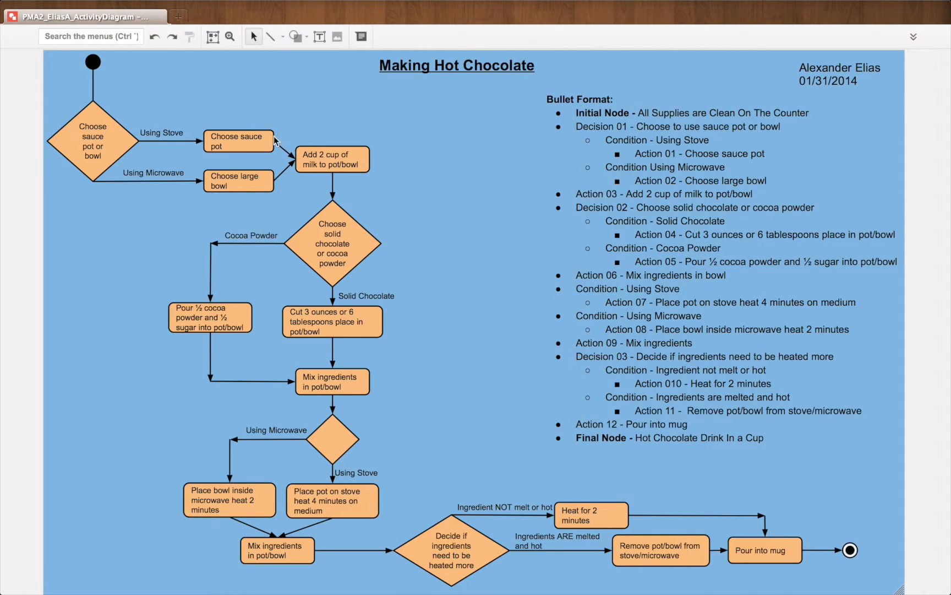
mouse_move(204, 132)
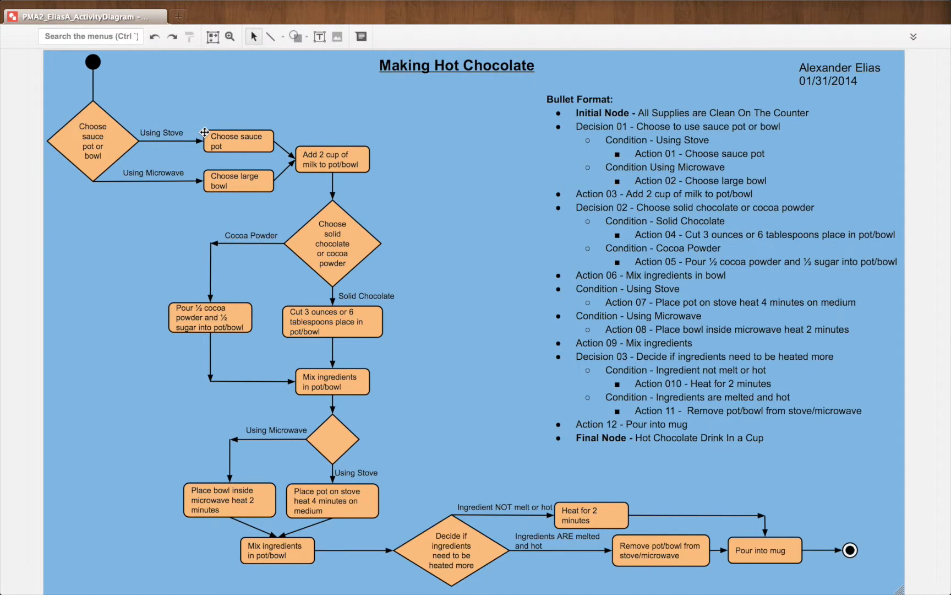
mouse_move(317, 163)
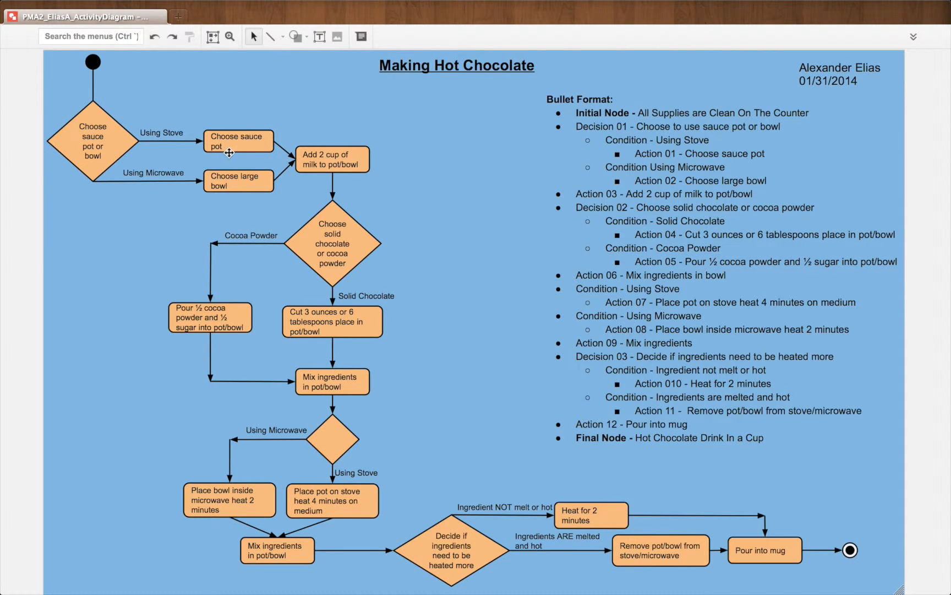
mouse_move(275, 175)
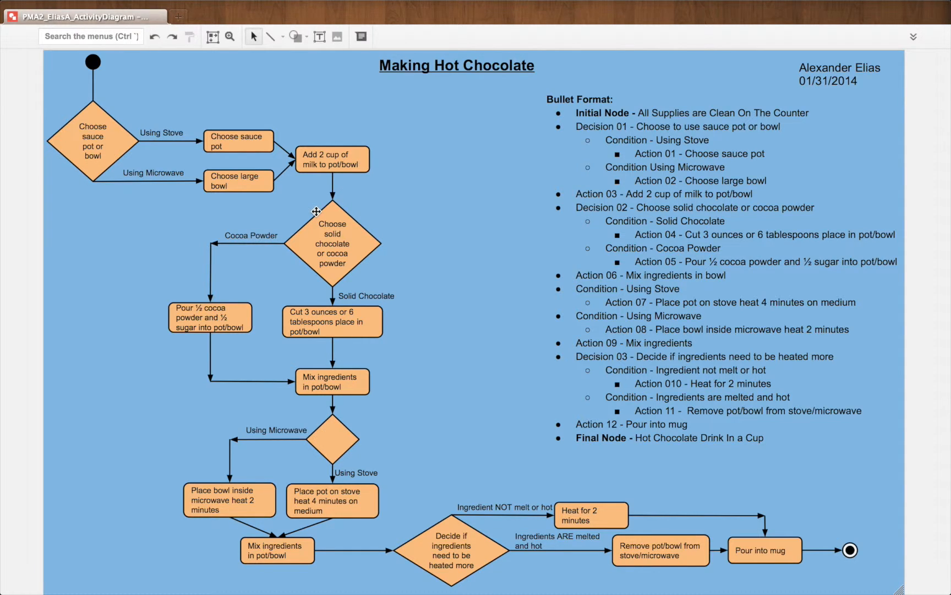
mouse_move(332, 224)
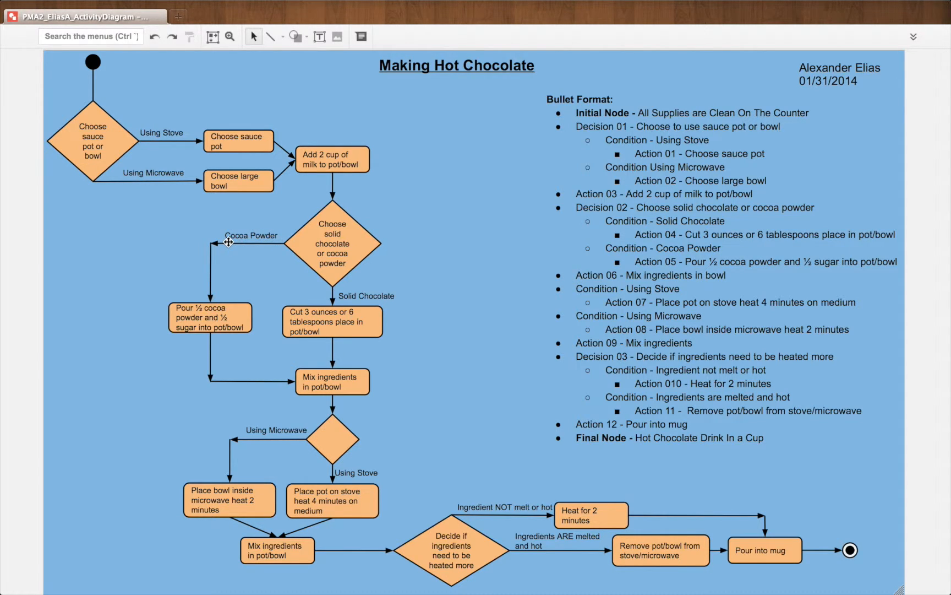
mouse_move(343, 301)
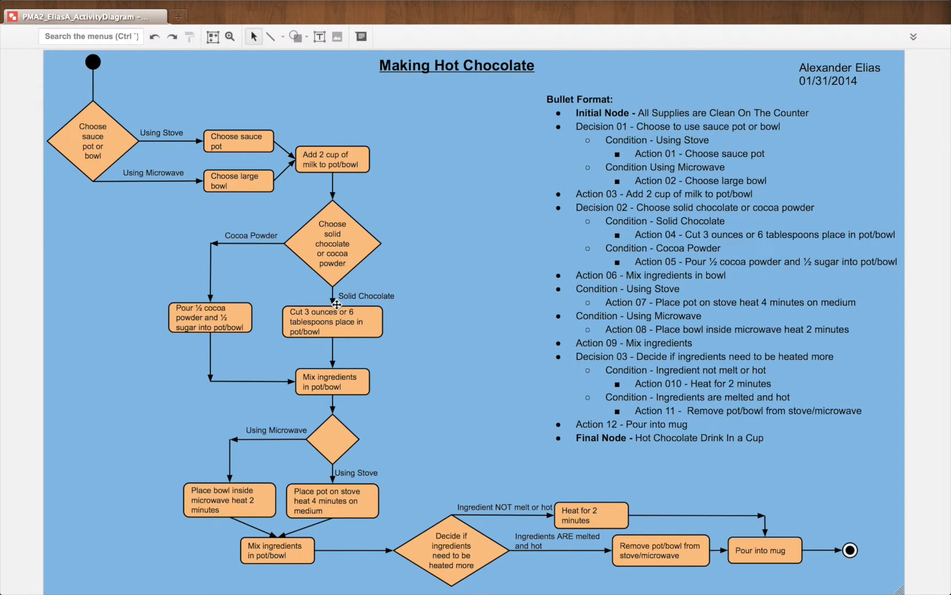
mouse_move(243, 310)
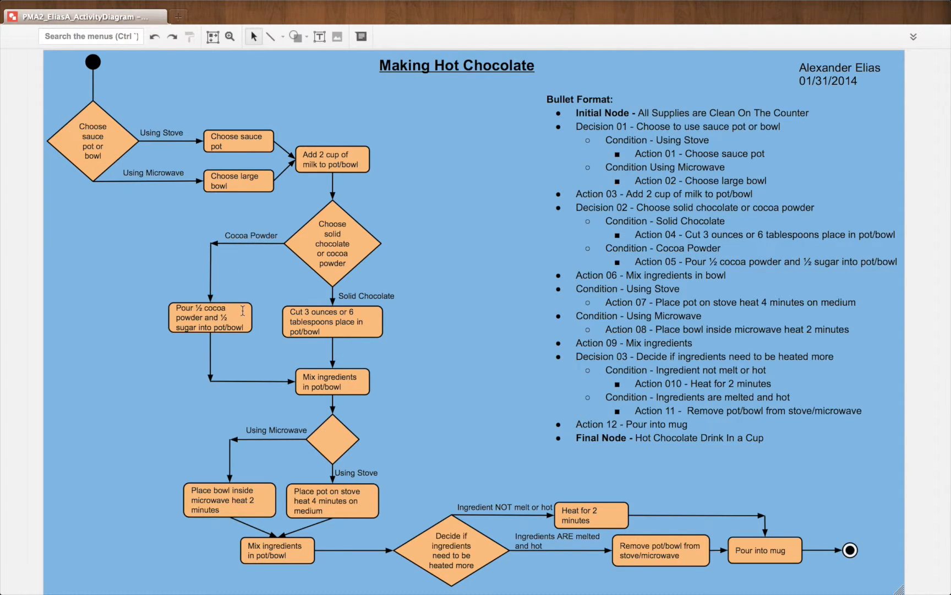
mouse_move(291, 369)
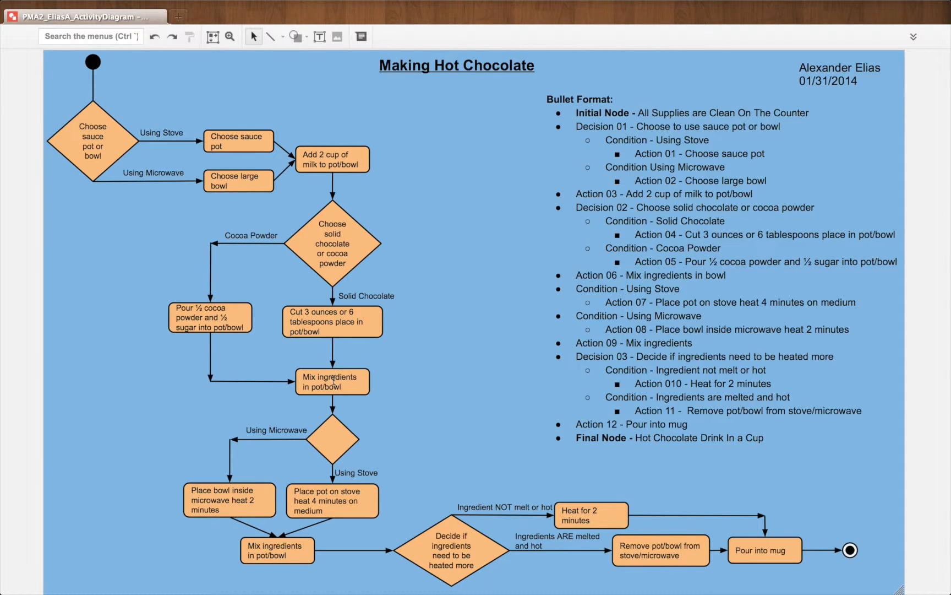
mouse_move(322, 355)
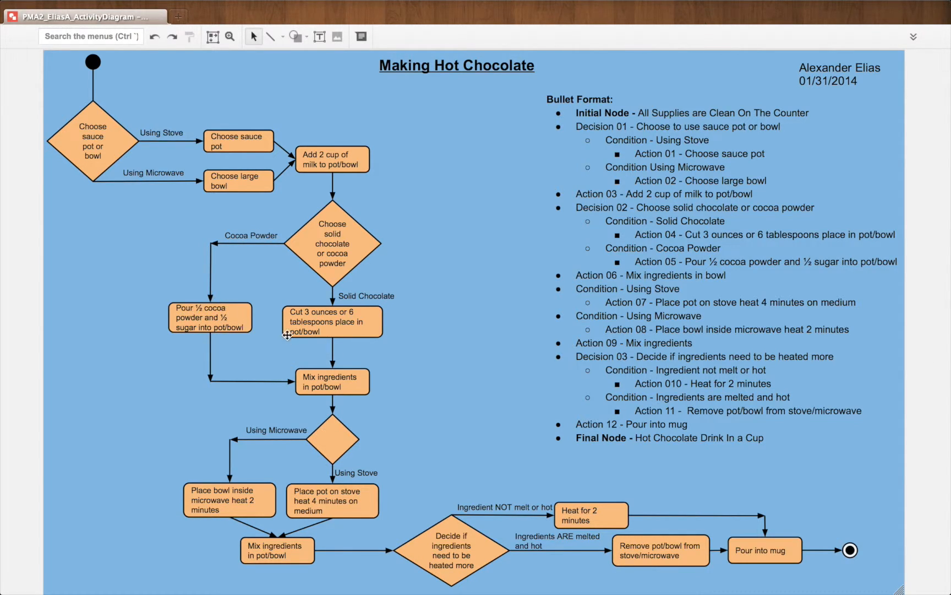
mouse_move(260, 254)
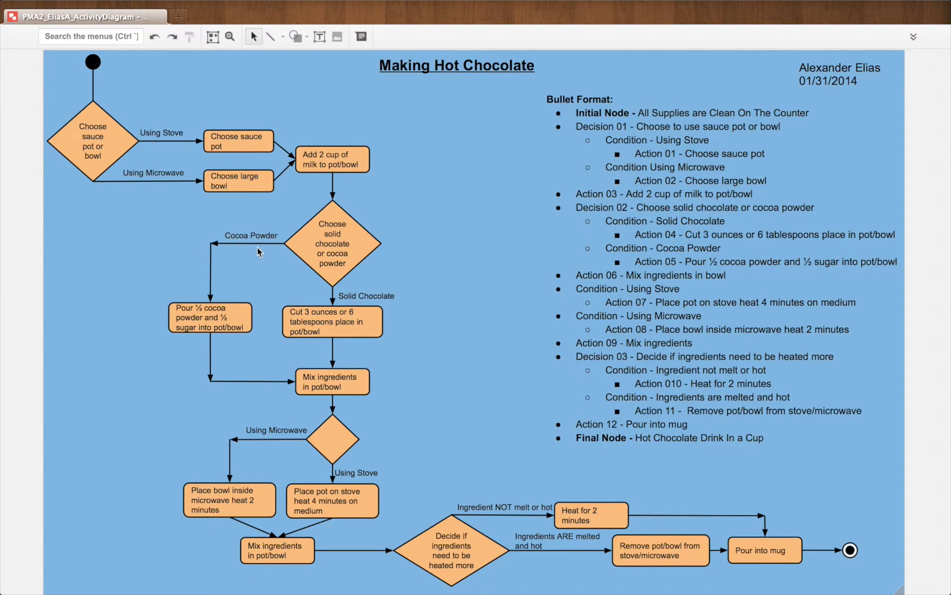
mouse_move(272, 243)
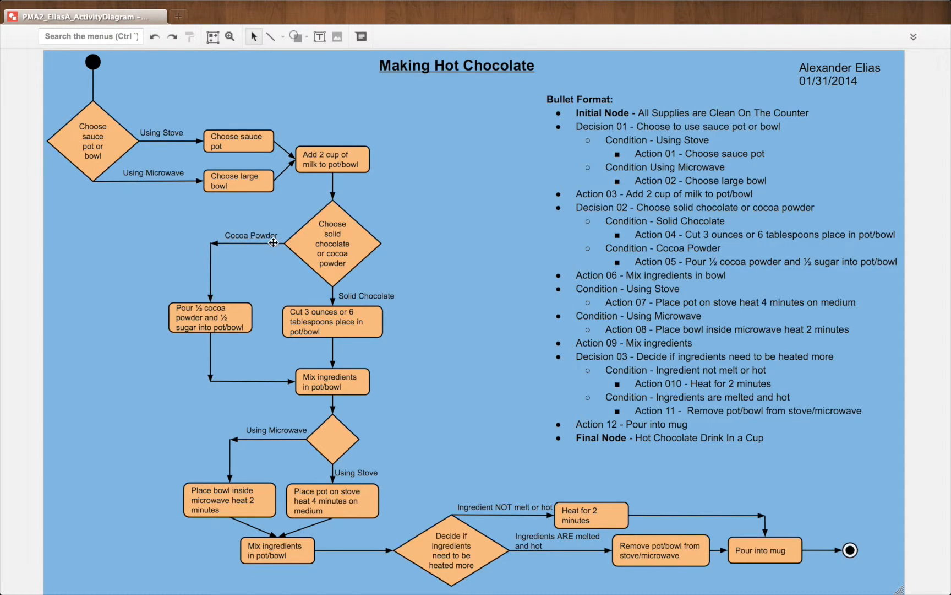
mouse_move(360, 304)
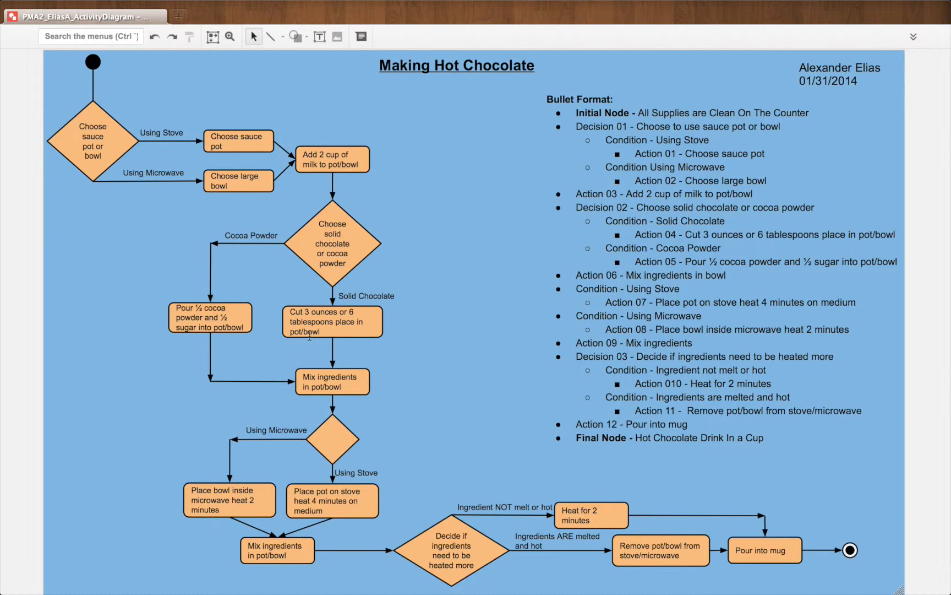
mouse_move(334, 369)
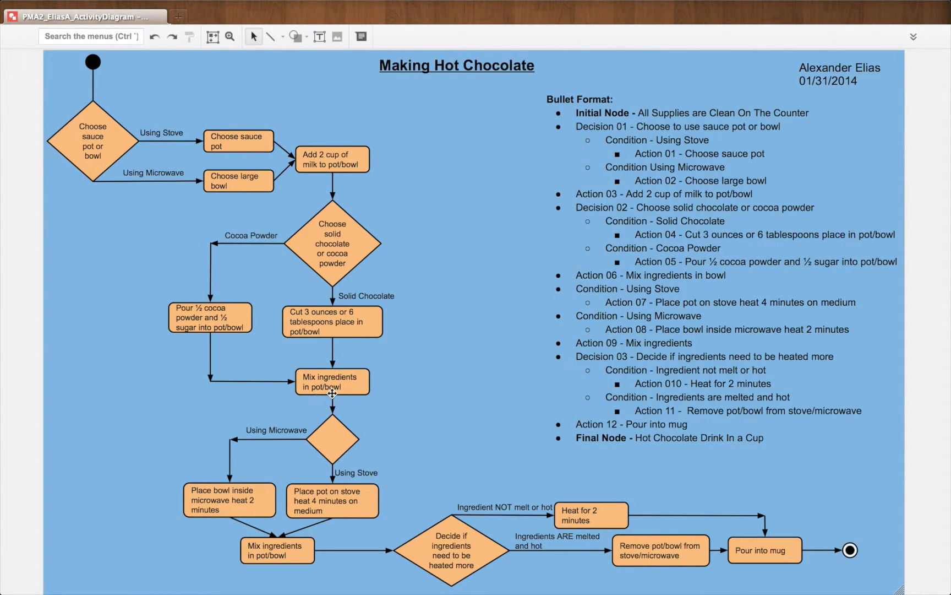
mouse_move(338, 441)
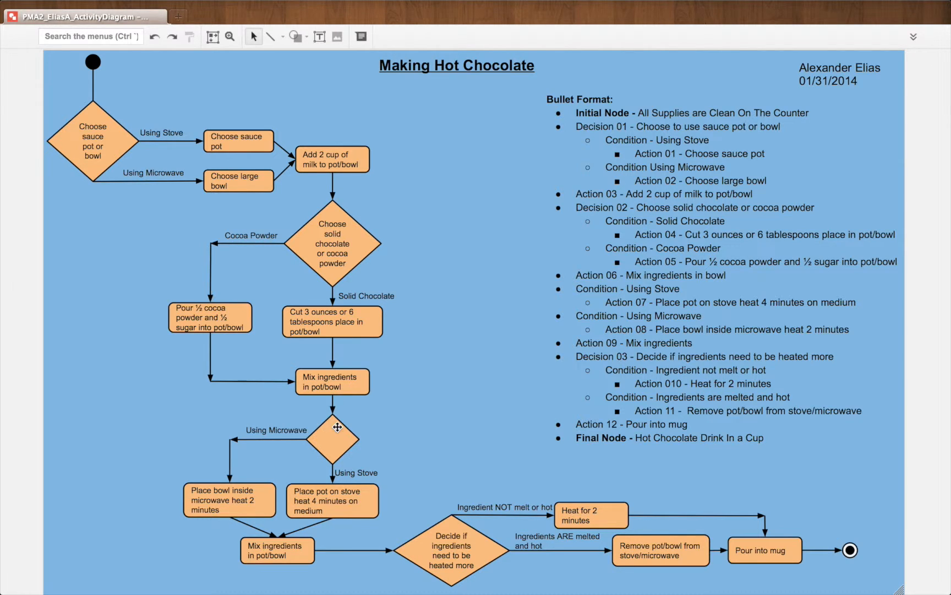
mouse_move(300, 453)
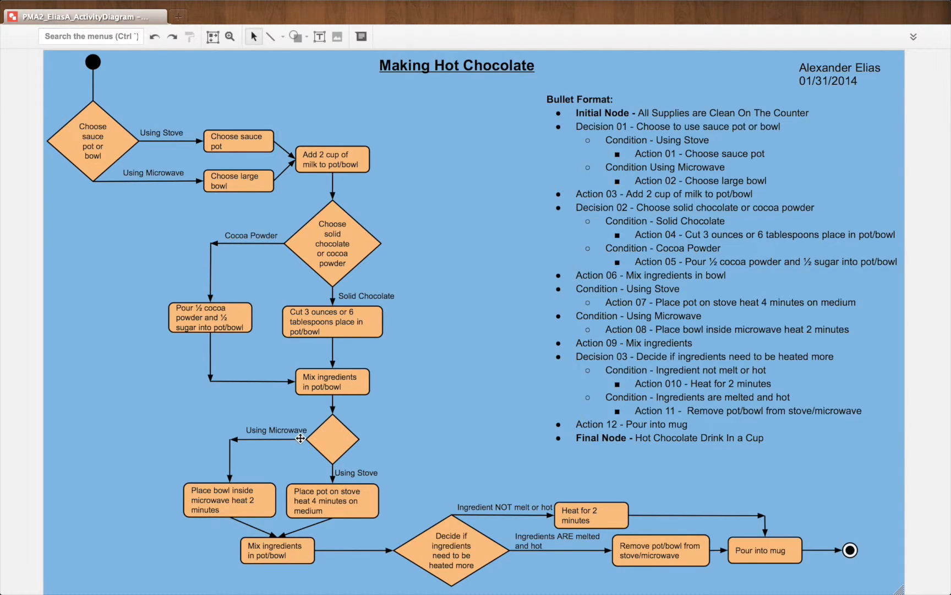
mouse_move(298, 441)
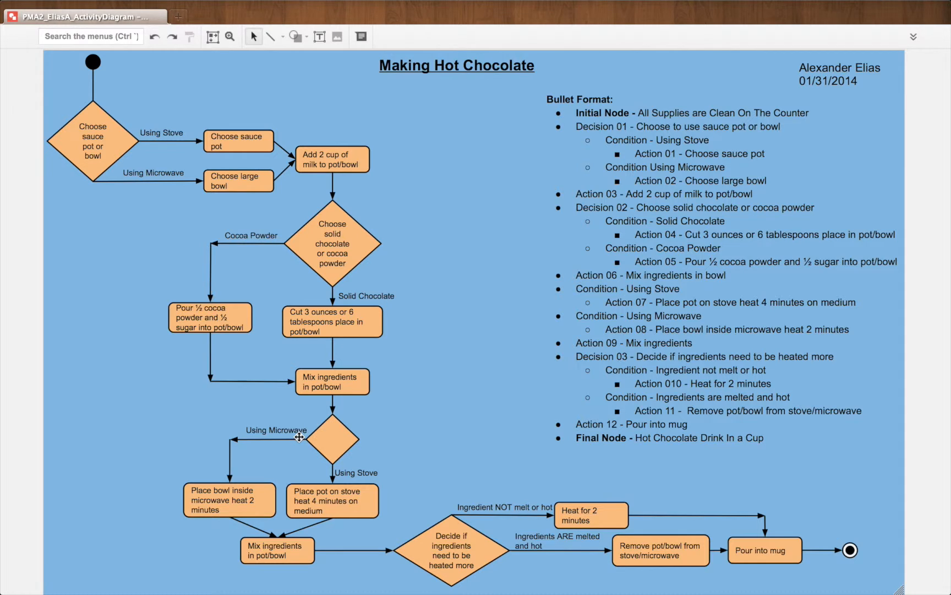
mouse_move(303, 440)
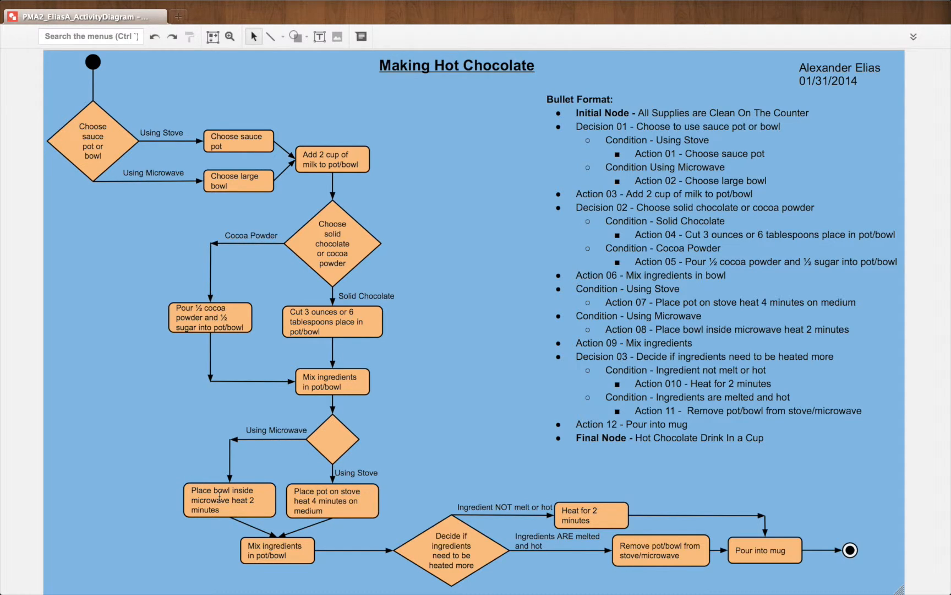
mouse_move(216, 520)
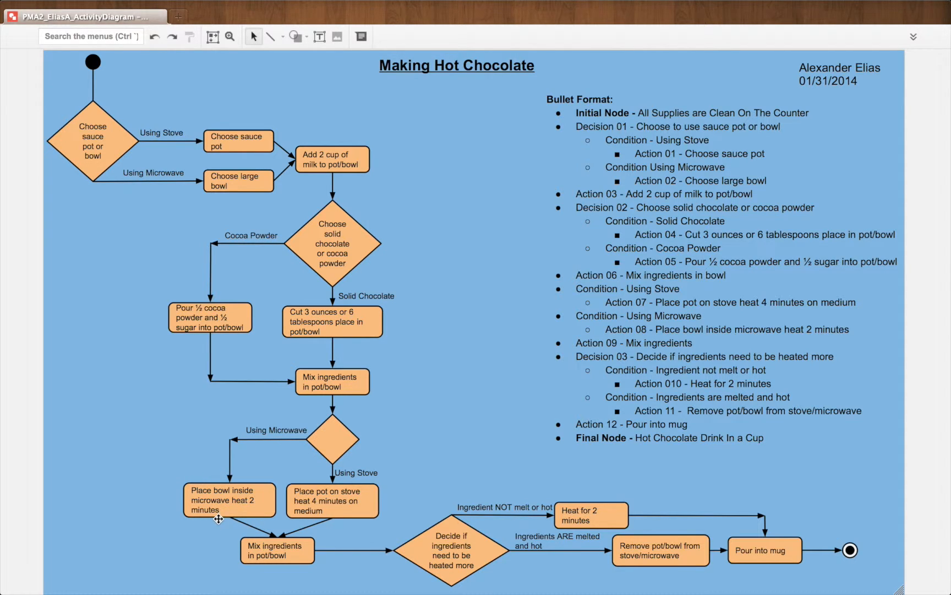
mouse_move(287, 546)
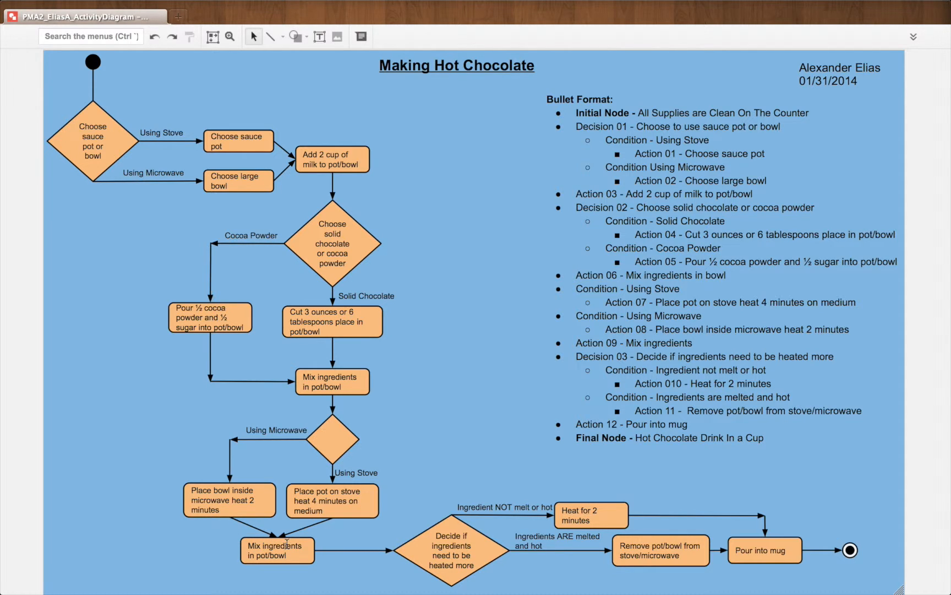
mouse_move(319, 511)
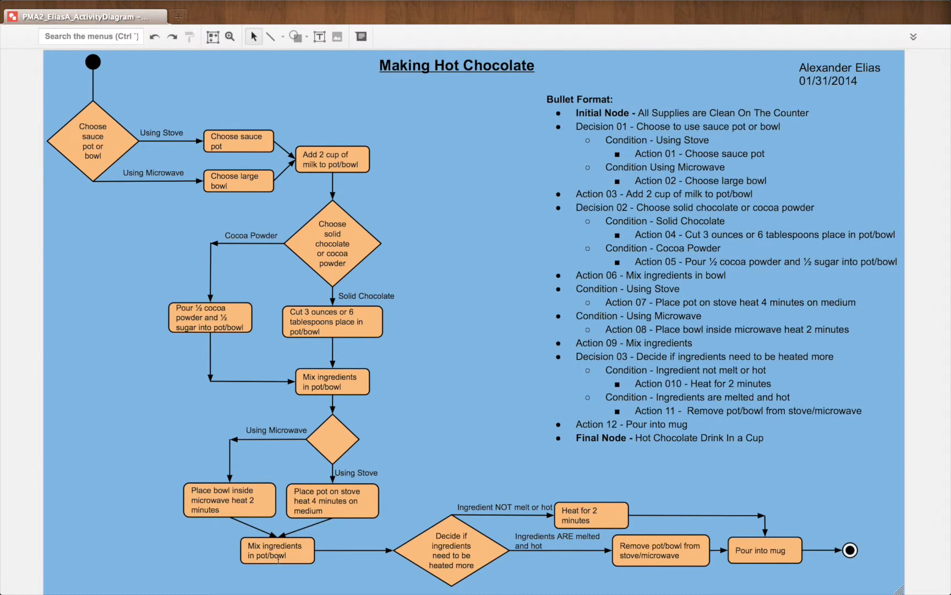
mouse_move(300, 570)
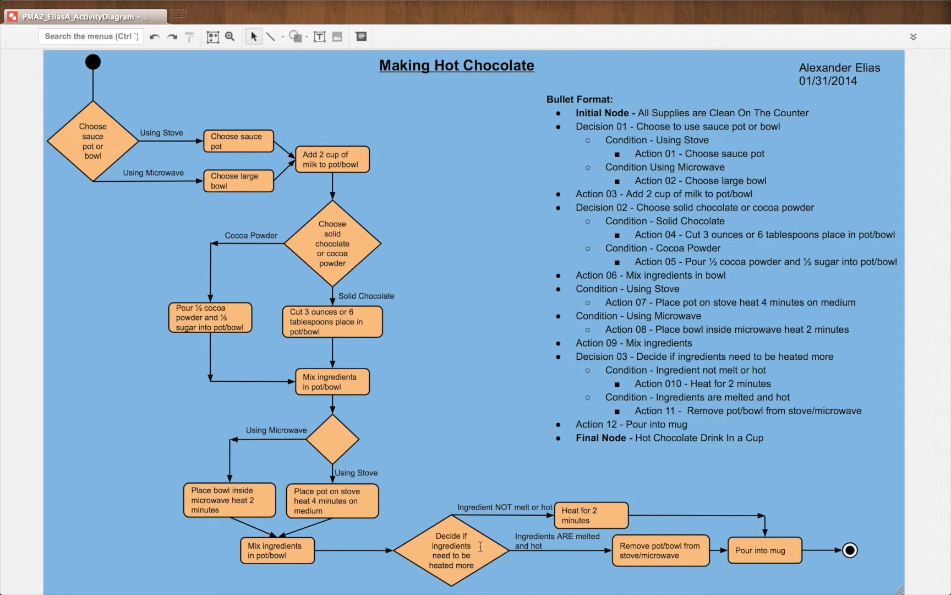
mouse_move(522, 515)
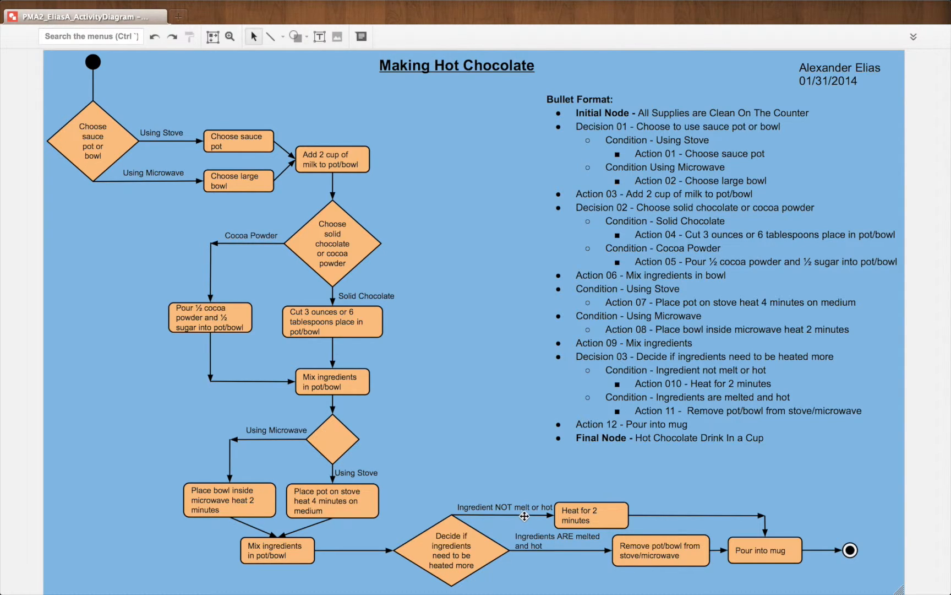
mouse_move(560, 517)
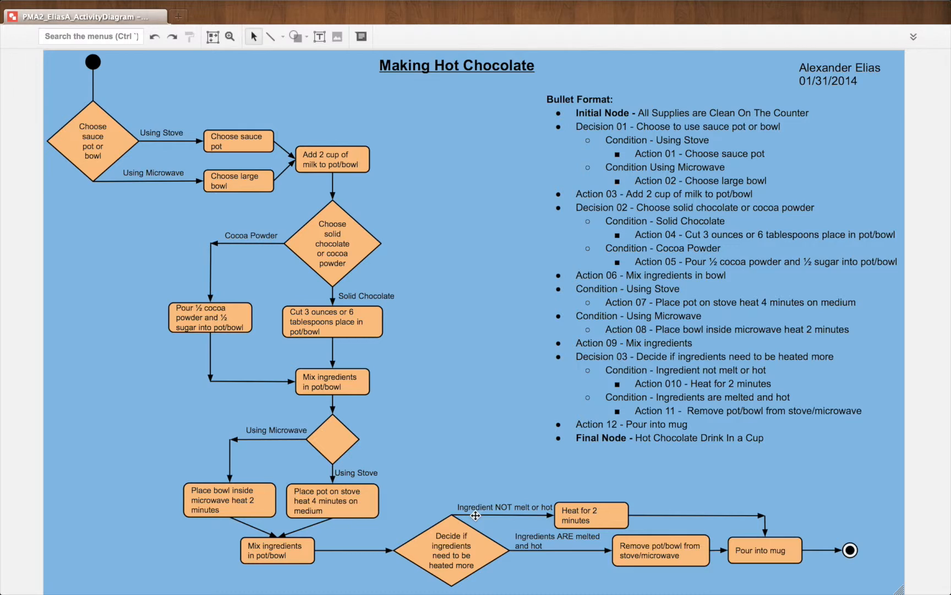
mouse_move(531, 514)
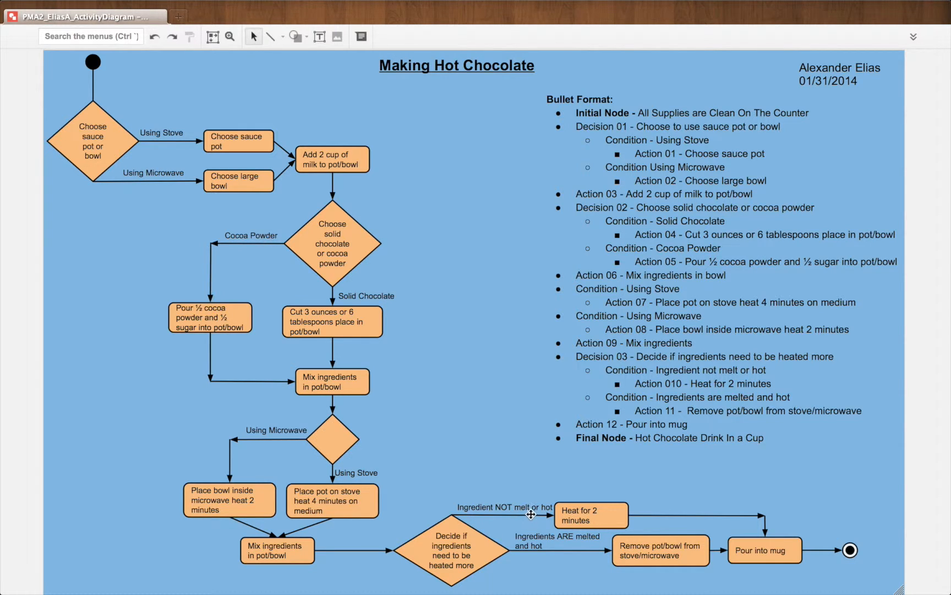
mouse_move(704, 525)
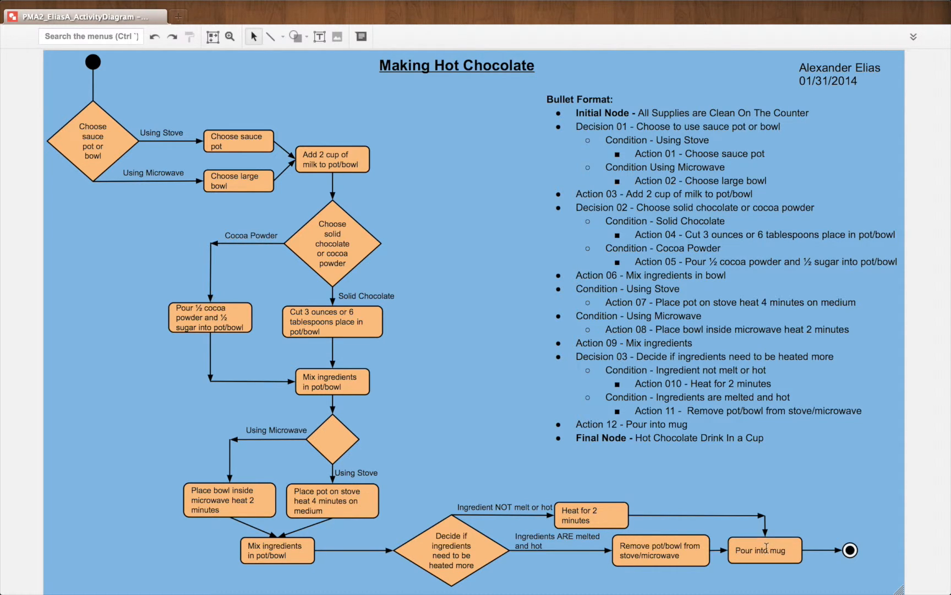
mouse_move(752, 564)
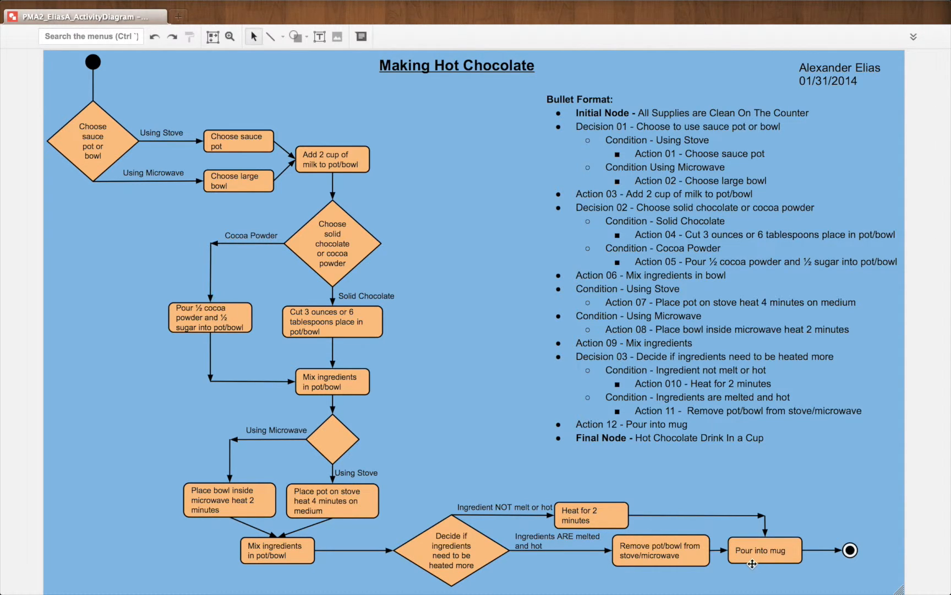
mouse_move(519, 568)
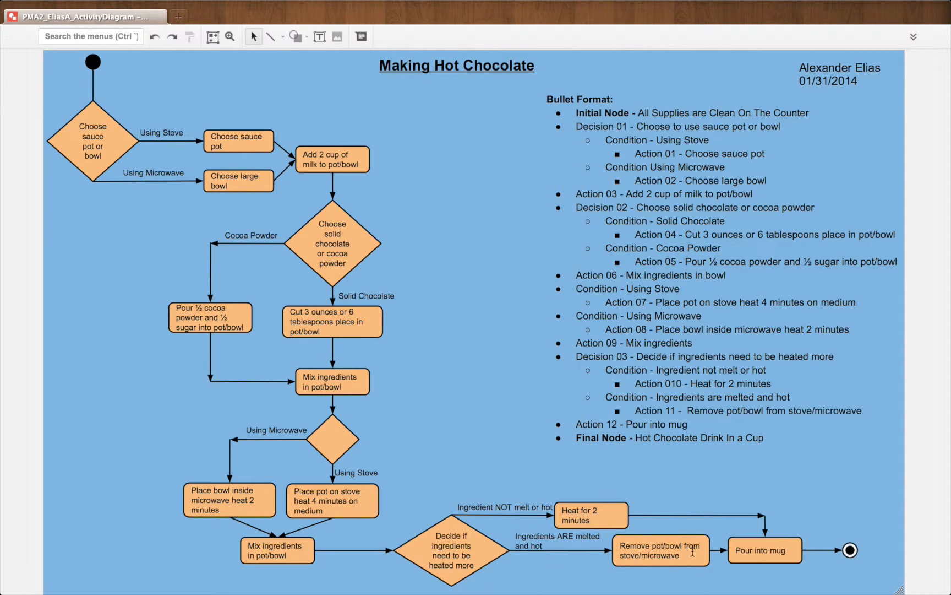
mouse_move(663, 563)
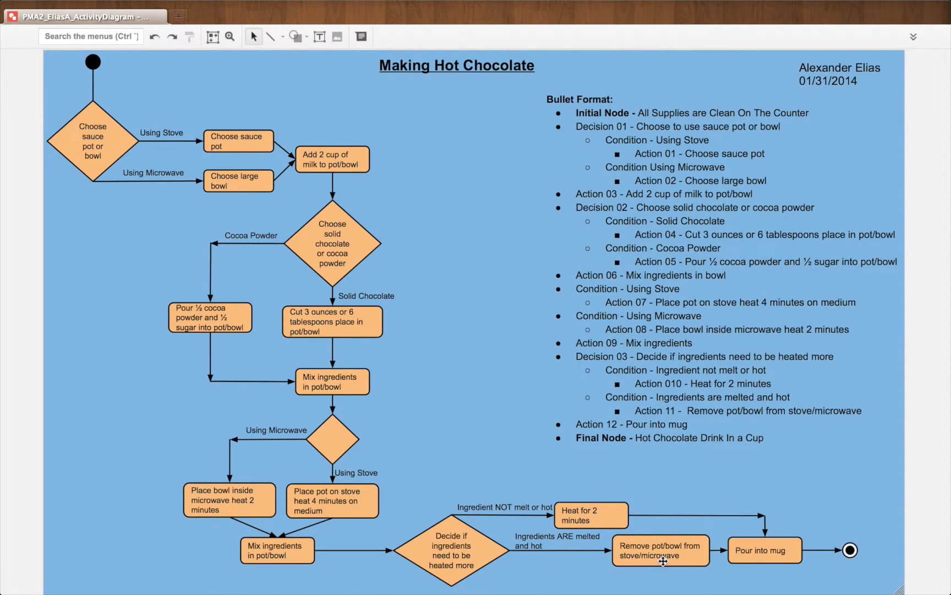
mouse_move(728, 558)
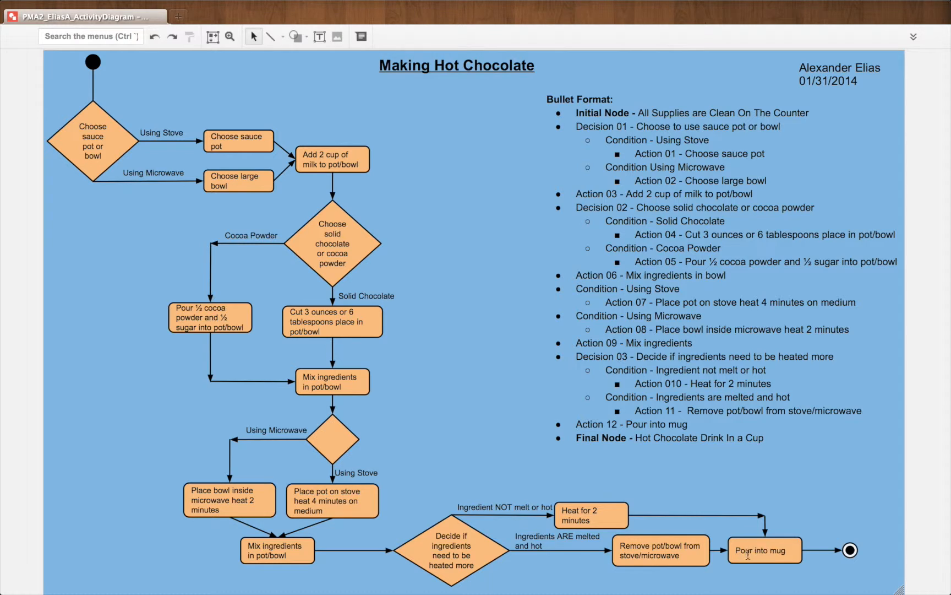
mouse_move(759, 557)
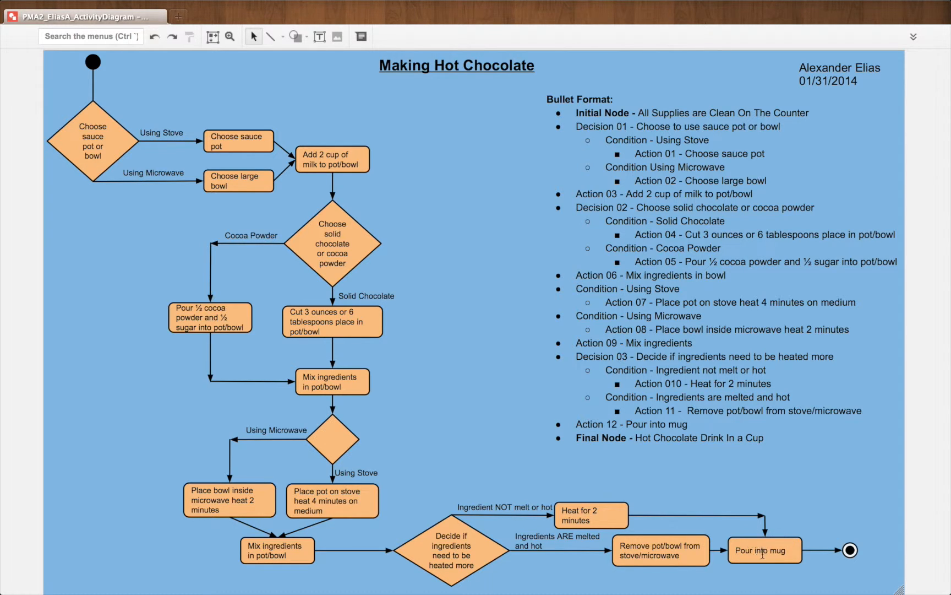
mouse_move(787, 534)
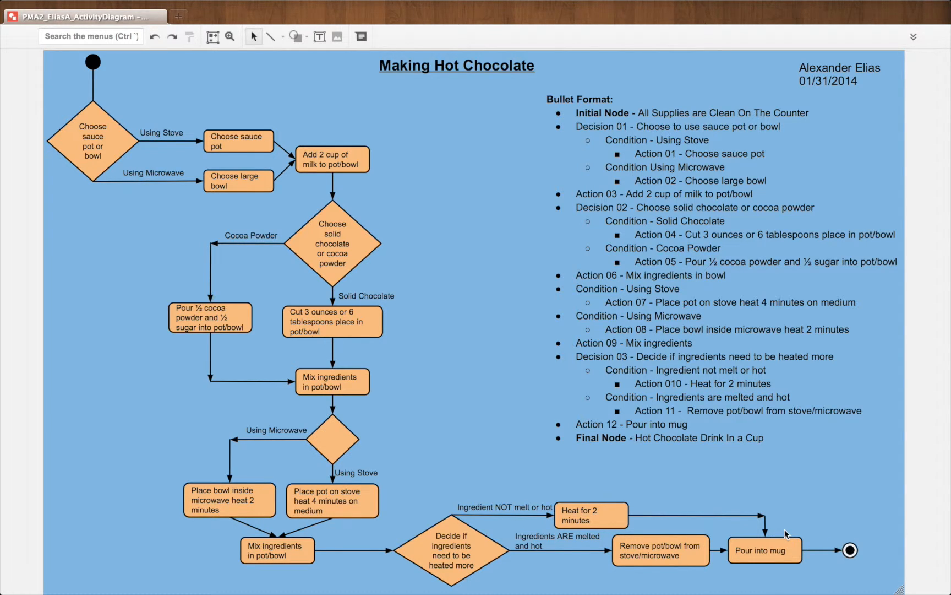
mouse_move(792, 547)
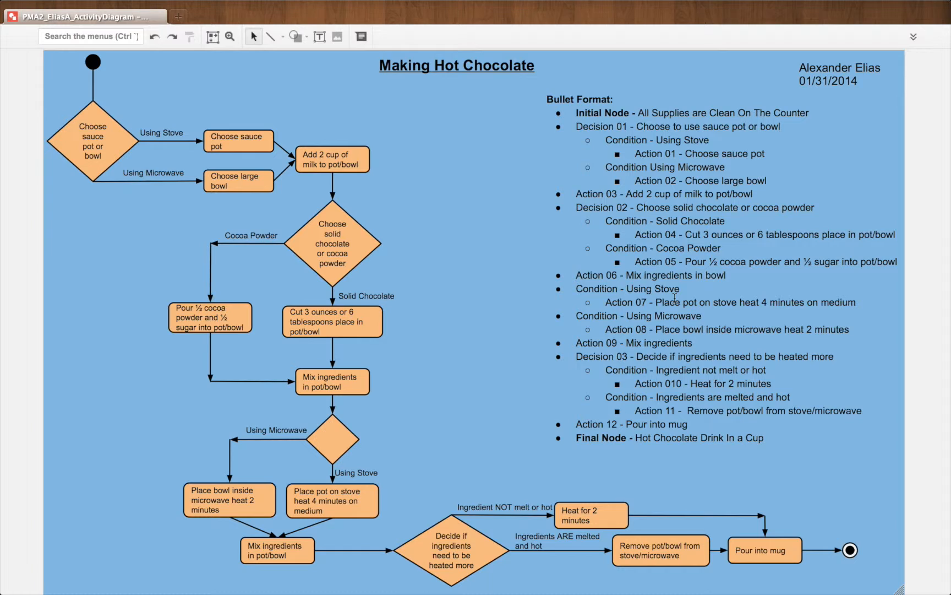
left_click(686, 174)
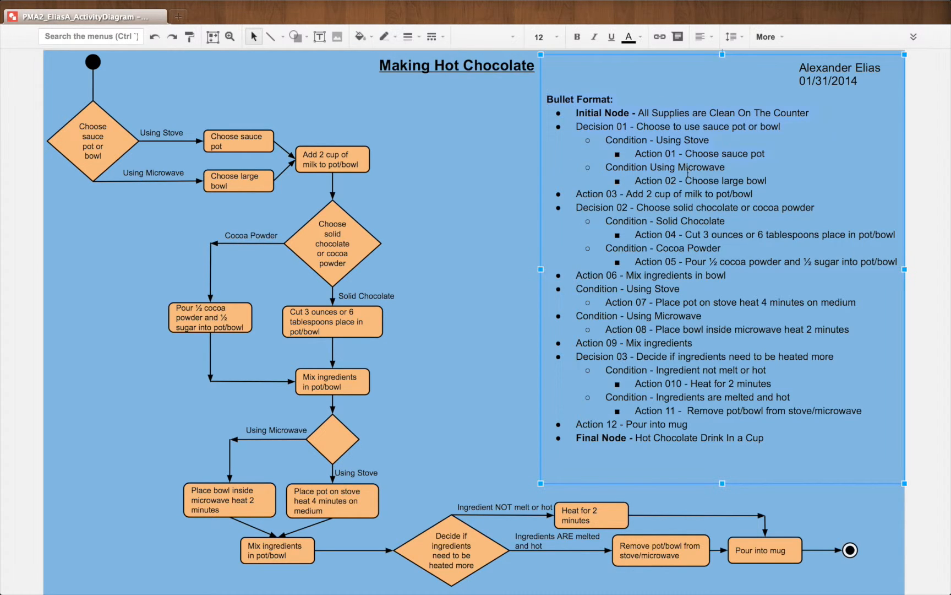
left_click(230, 442)
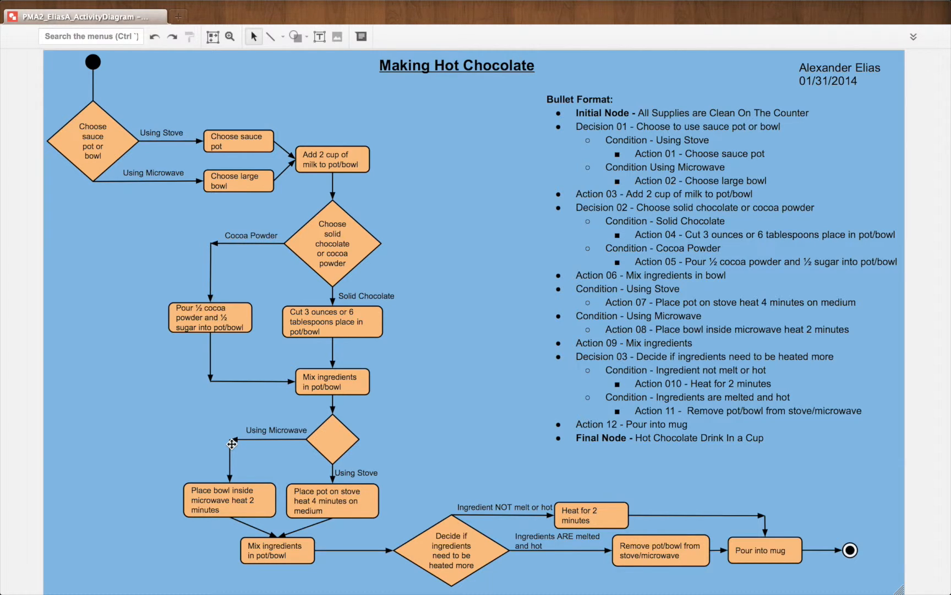
mouse_move(124, 445)
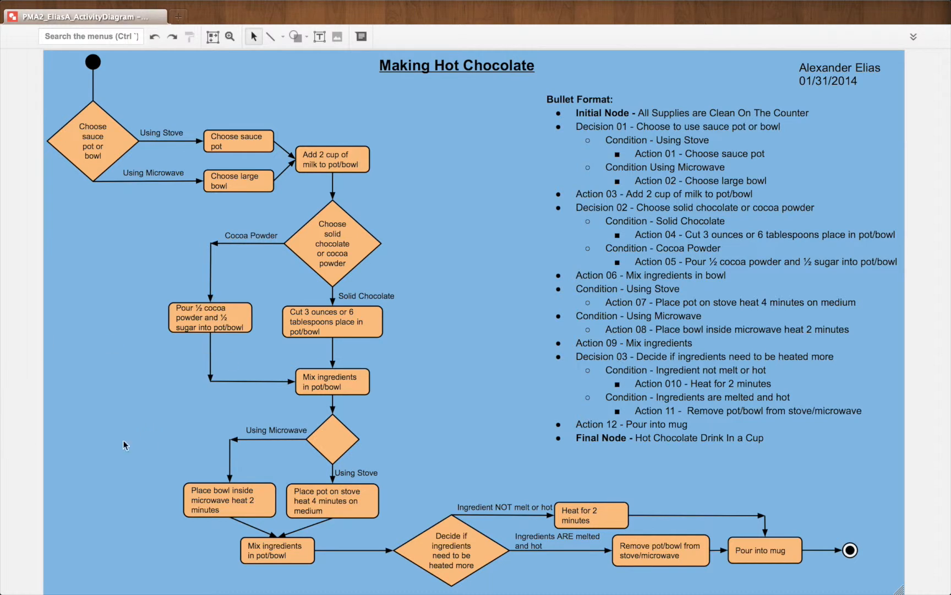
mouse_move(92, 61)
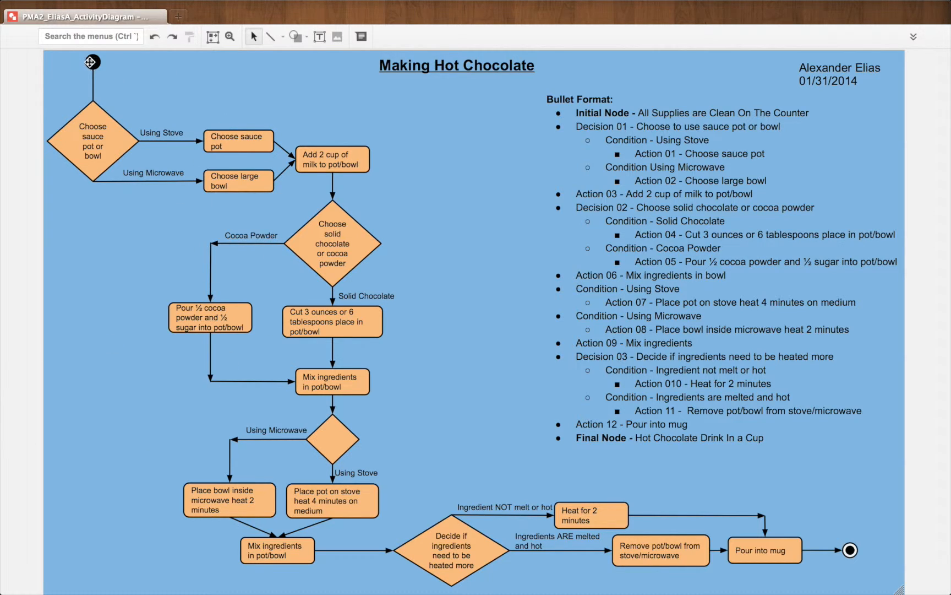